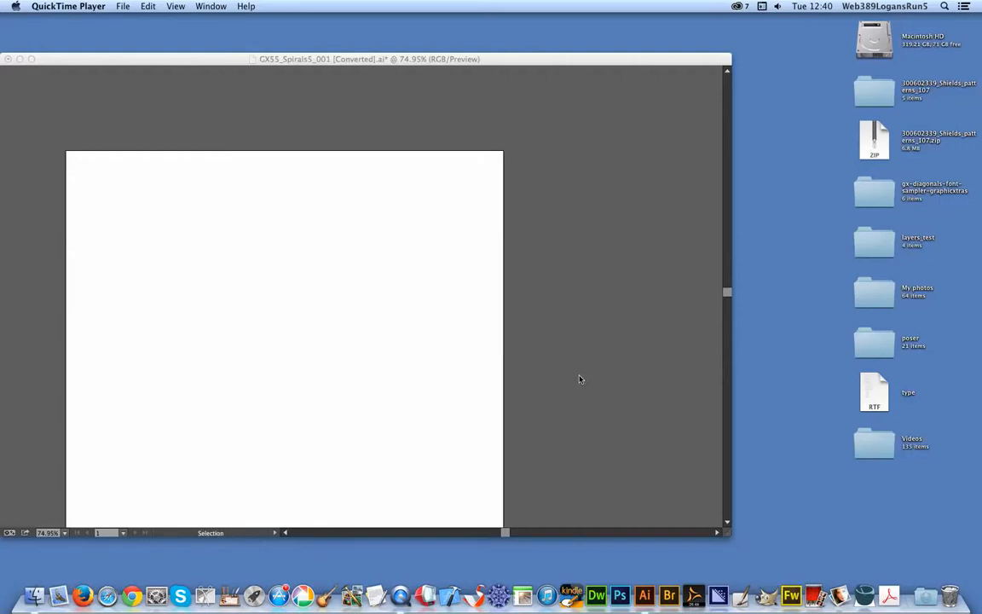
mouse_move(353, 45)
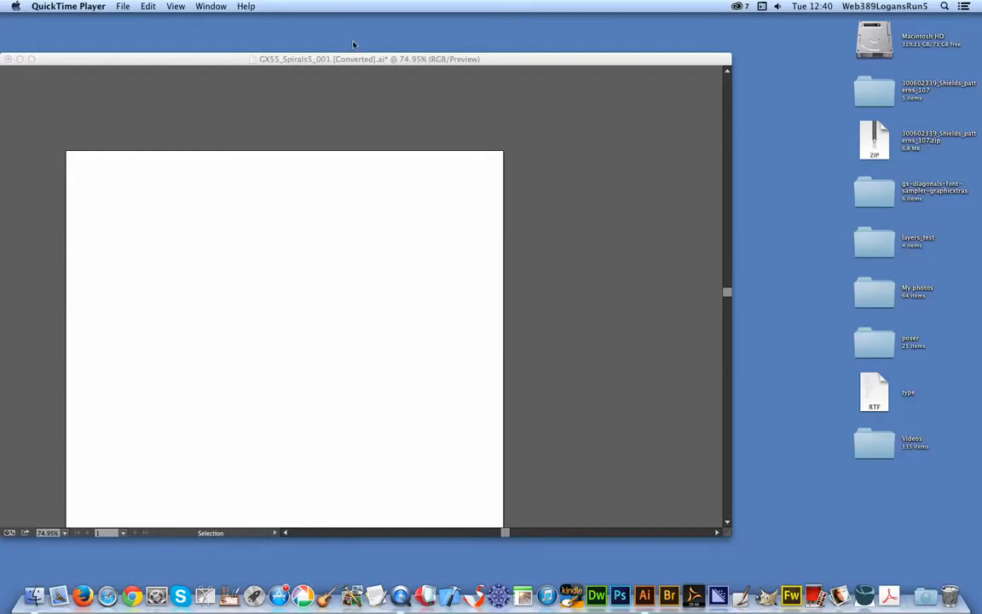
Step: Bring the Illustrator document window to the front over QuickTime Player
click(644, 595)
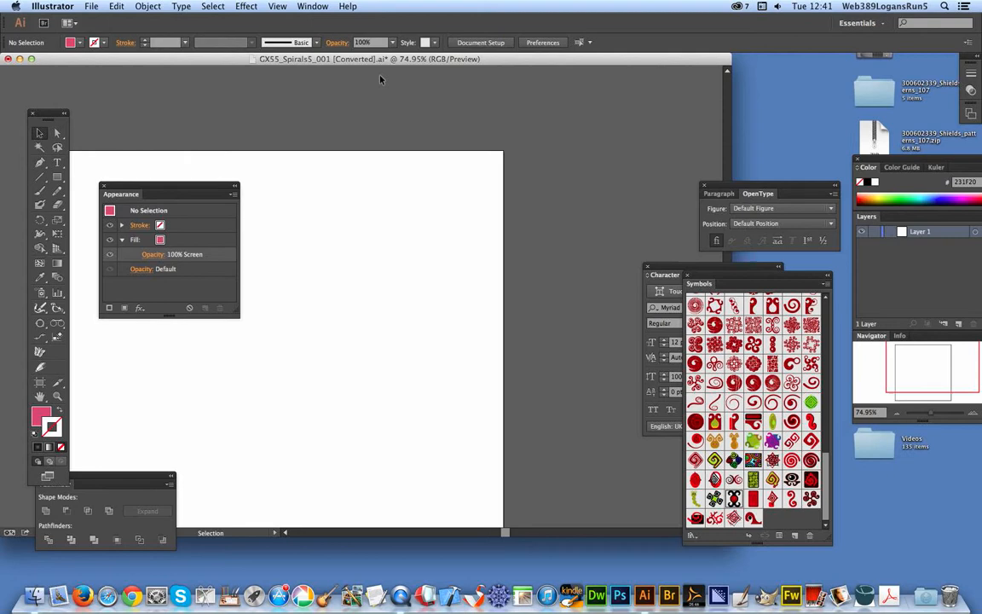
Step: Show the Symbols panel options for the document's symbol set
click(823, 286)
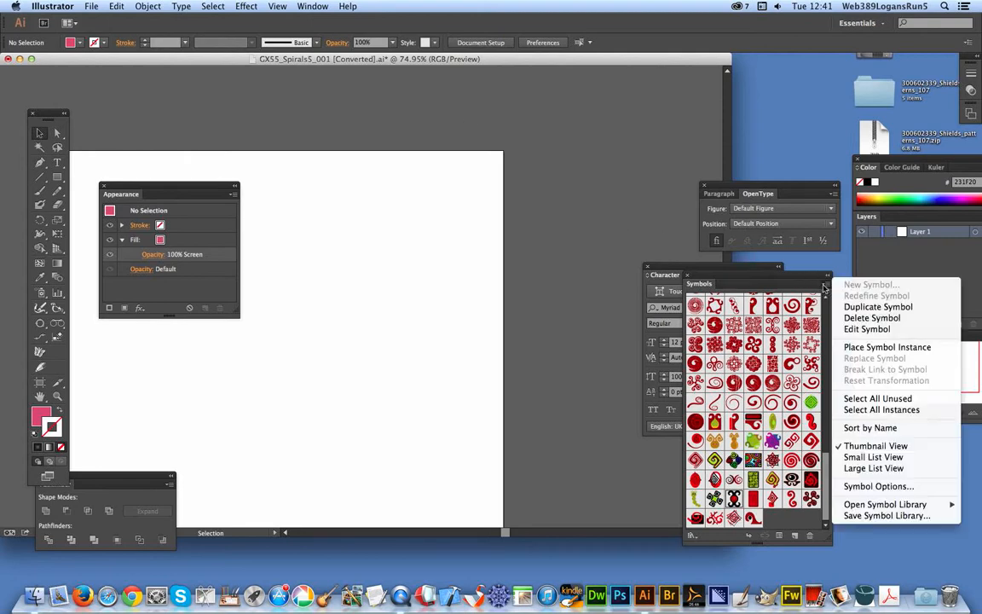
mouse_move(886, 515)
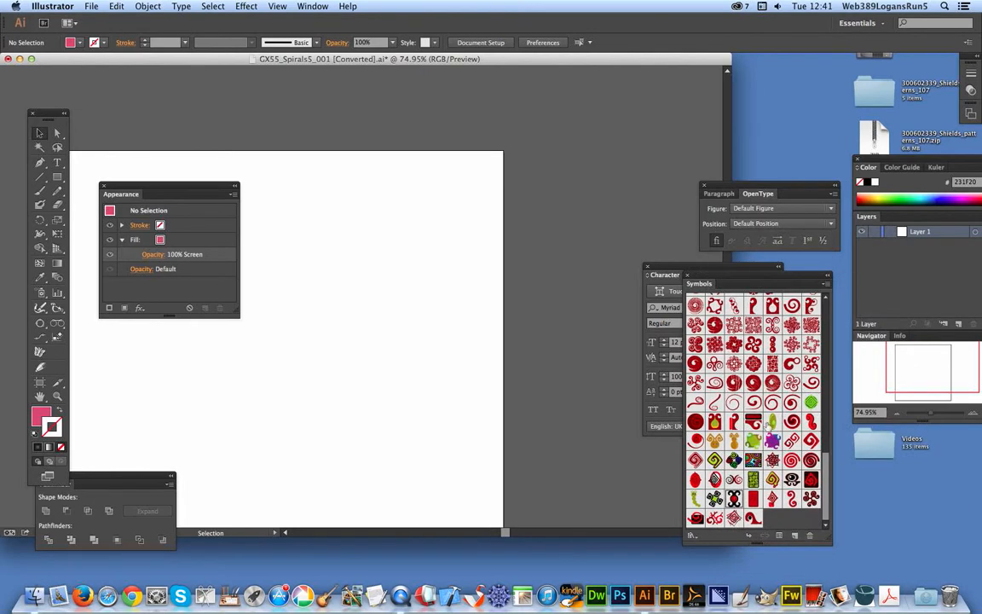
mouse_move(770, 460)
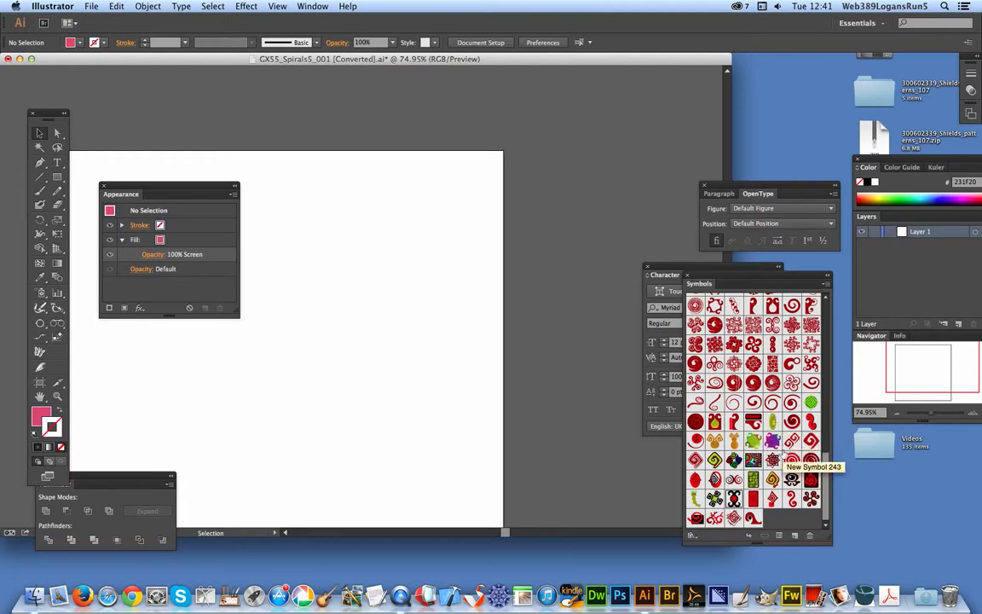
mouse_move(763, 477)
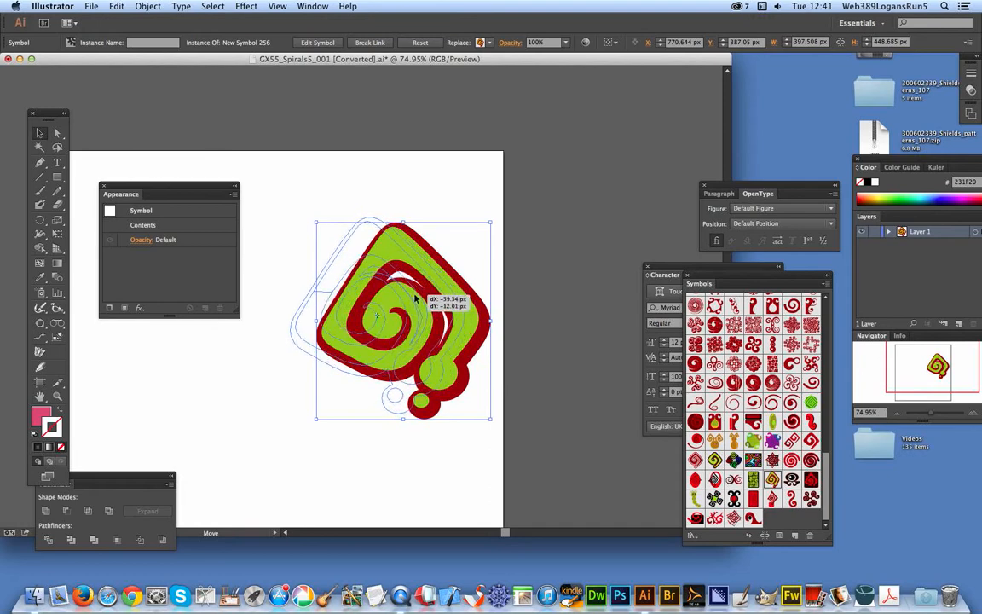
Step: Place the spiral symbol toward the upper right of the artboard and show the Appearance options
drag(401, 320, 377, 315)
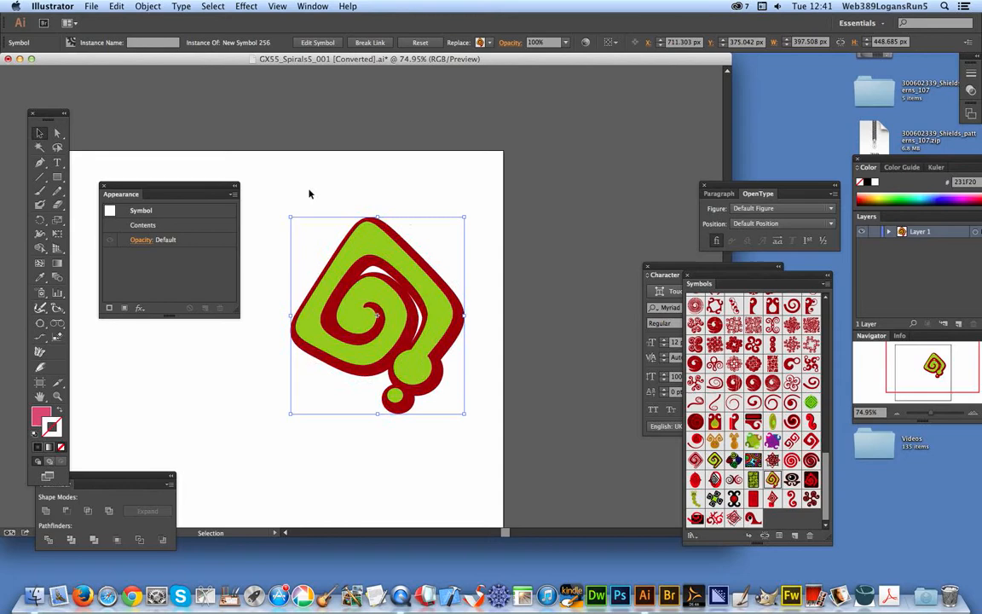
mouse_move(220, 201)
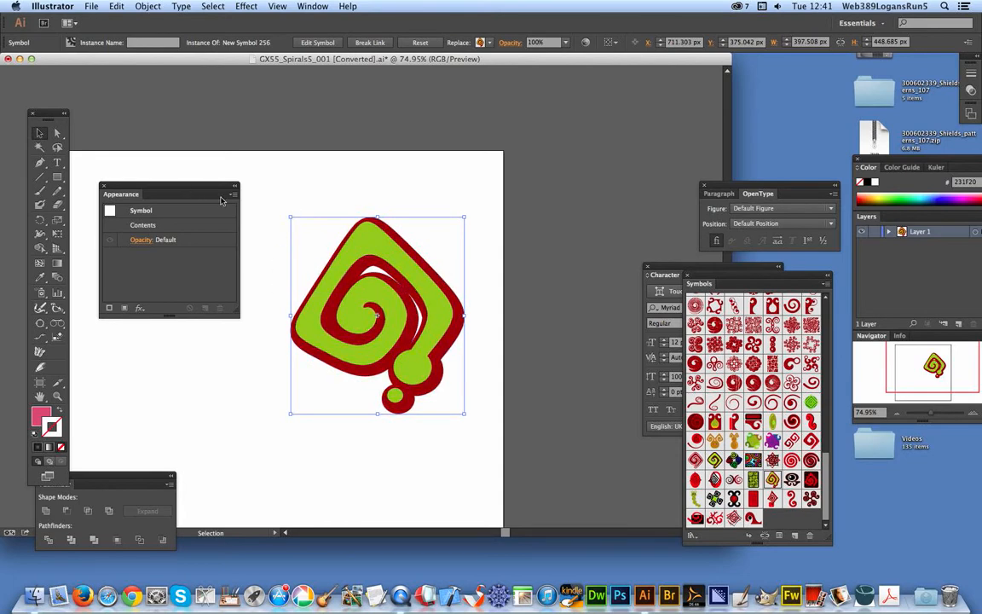
click(312, 7)
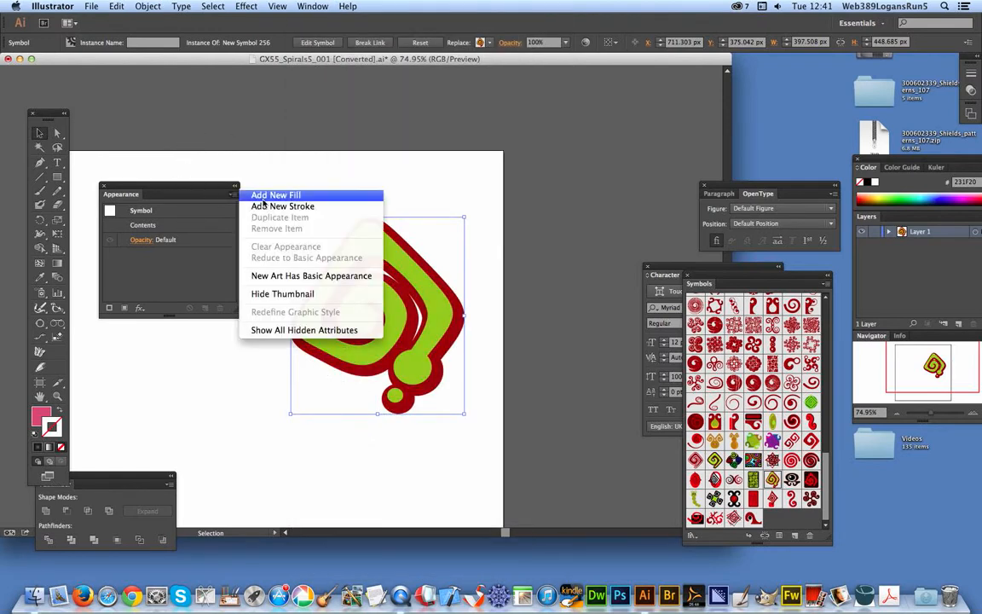
Step: Add a new fill to the spiral symbol and colour it crimson via the Color Picker
click(283, 204)
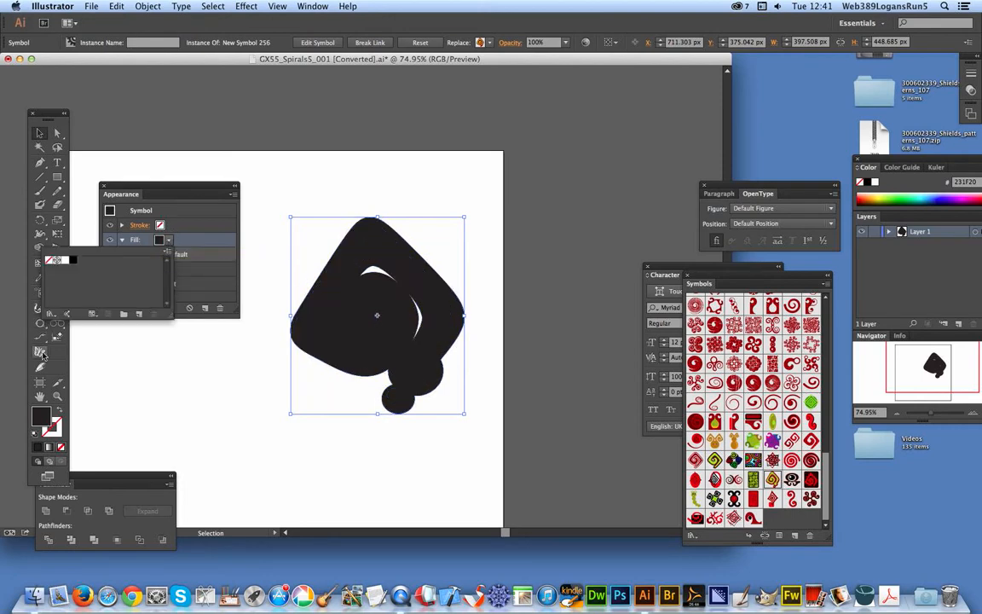
click(159, 238)
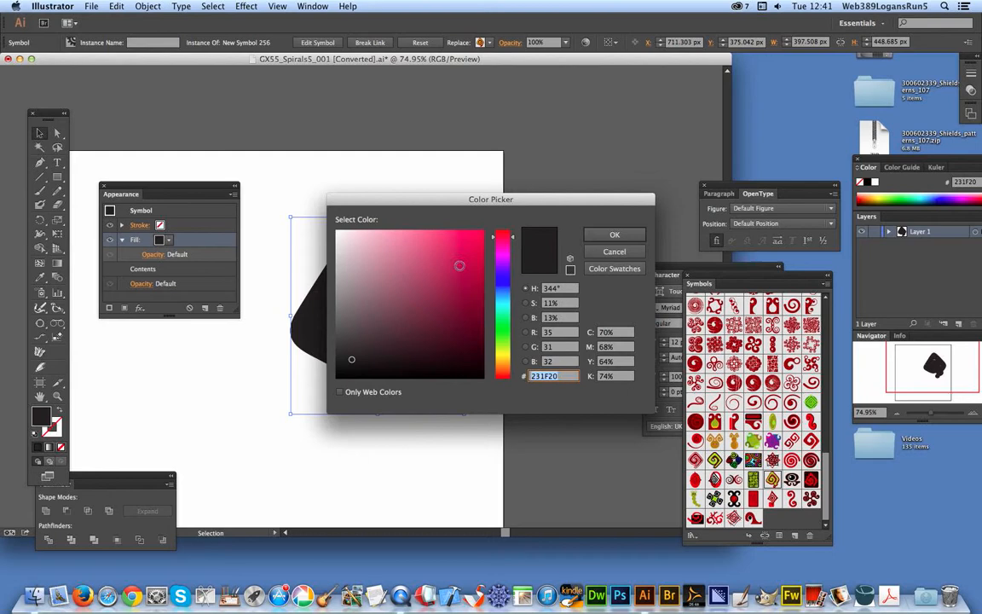
click(613, 235)
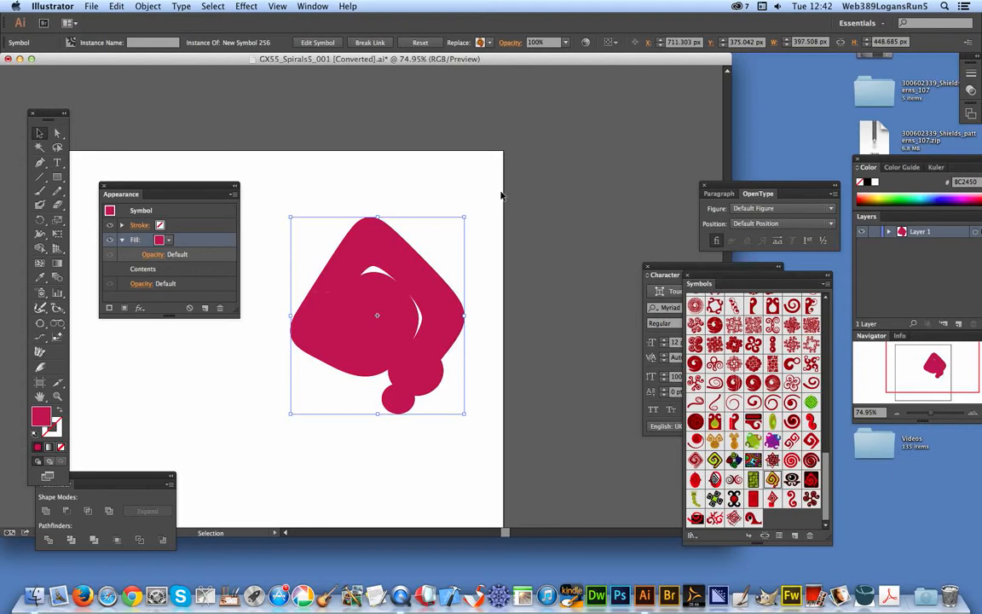
mouse_move(494, 193)
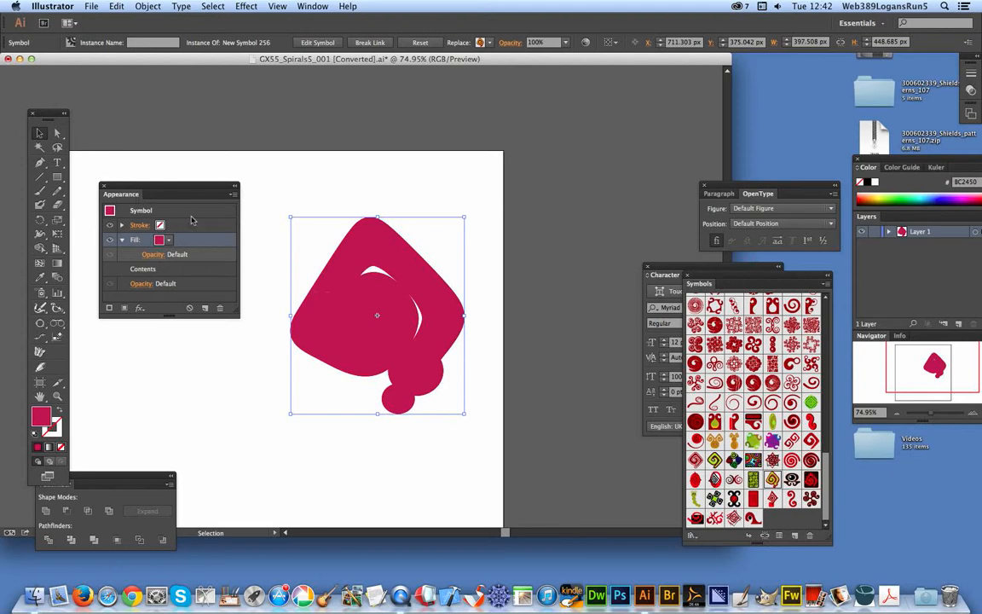
Step: Try Lighten on the crimson fill, then settle on the Difference blend mode
click(142, 254)
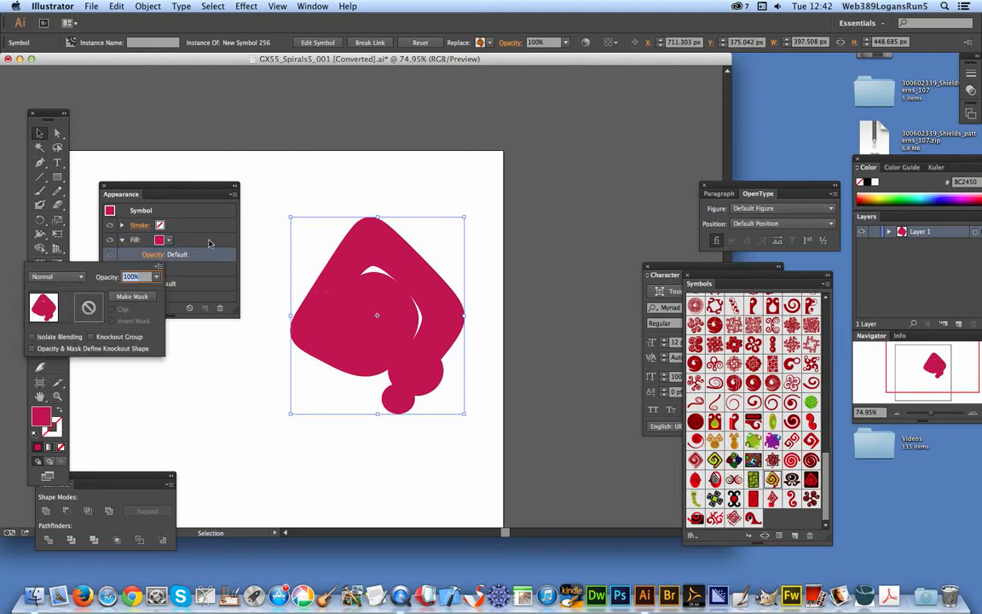
click(58, 276)
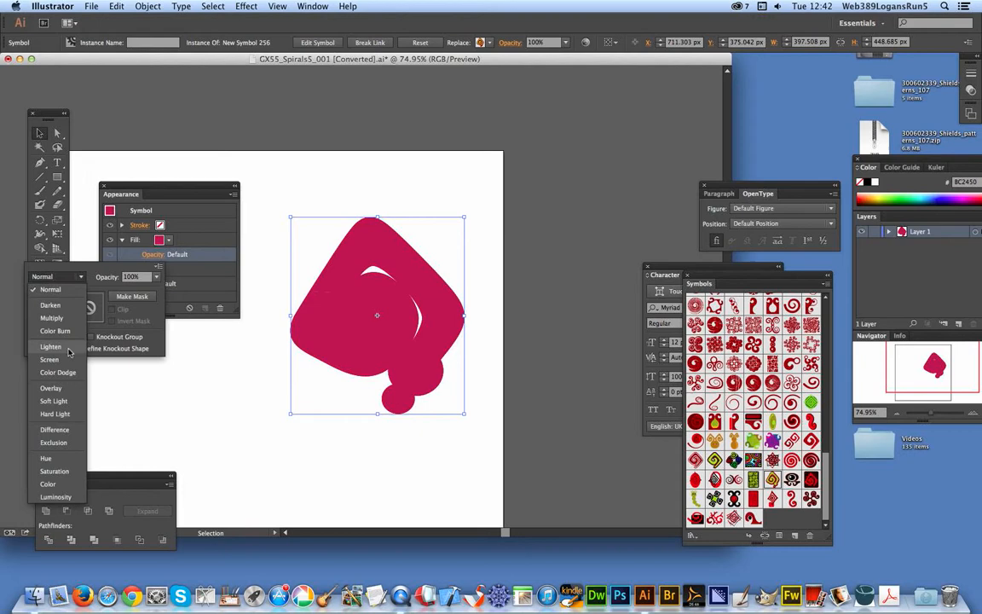
mouse_move(72, 357)
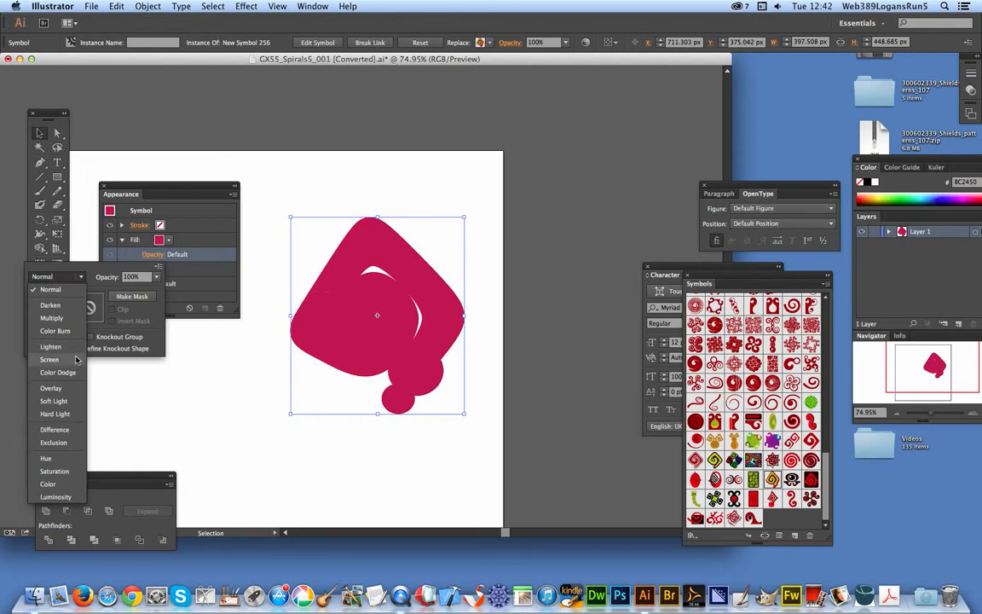
click(51, 346)
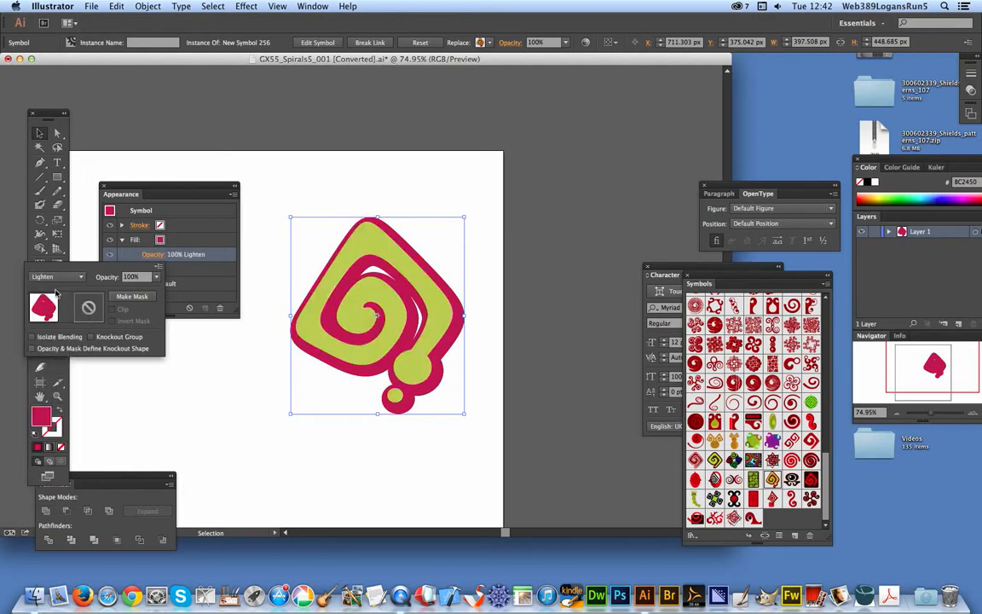
click(82, 276)
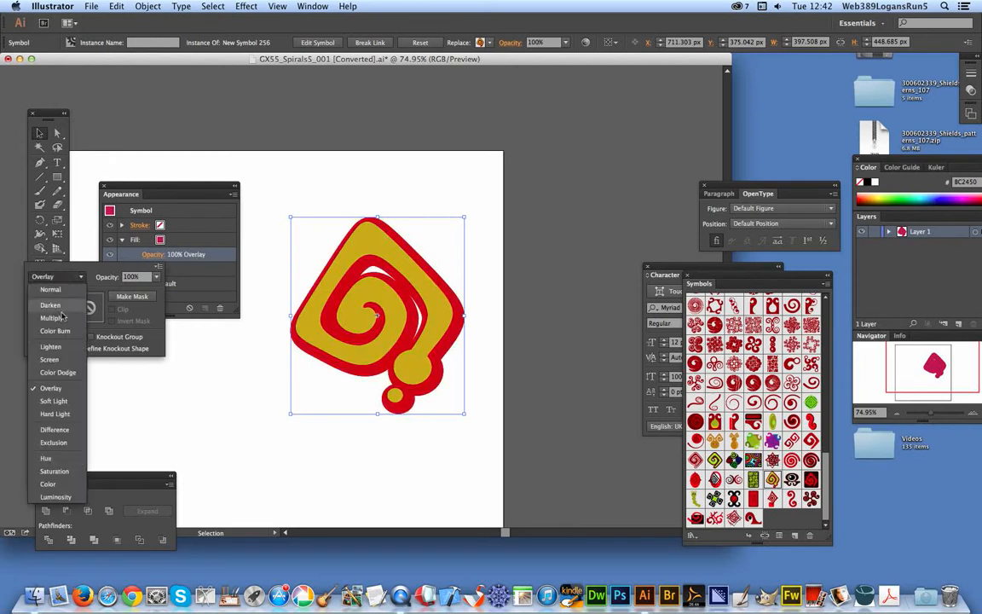
click(54, 430)
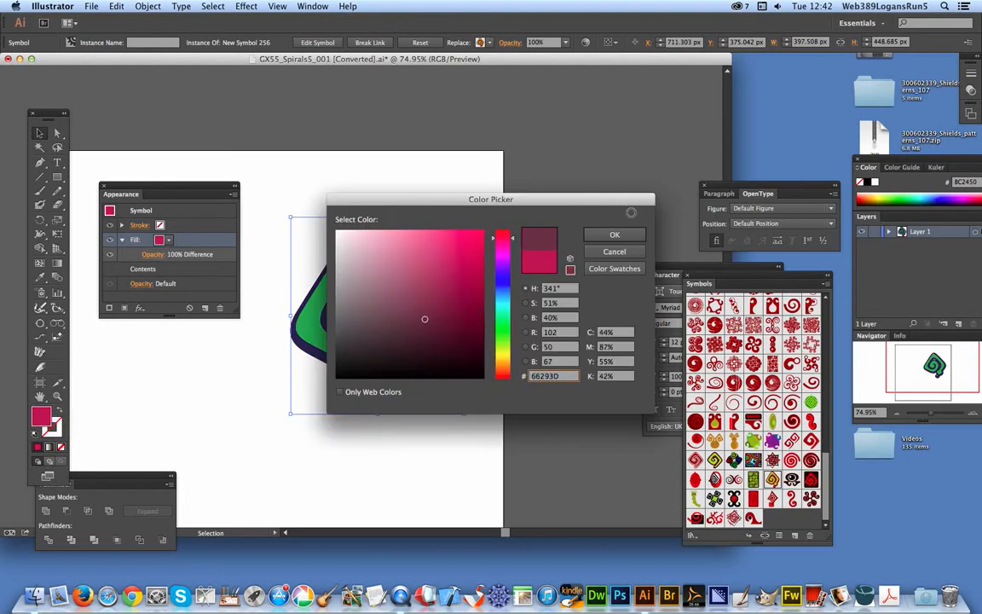
Step: Confirm the darker maroon fill colour and set its opacity to 40%
click(614, 235)
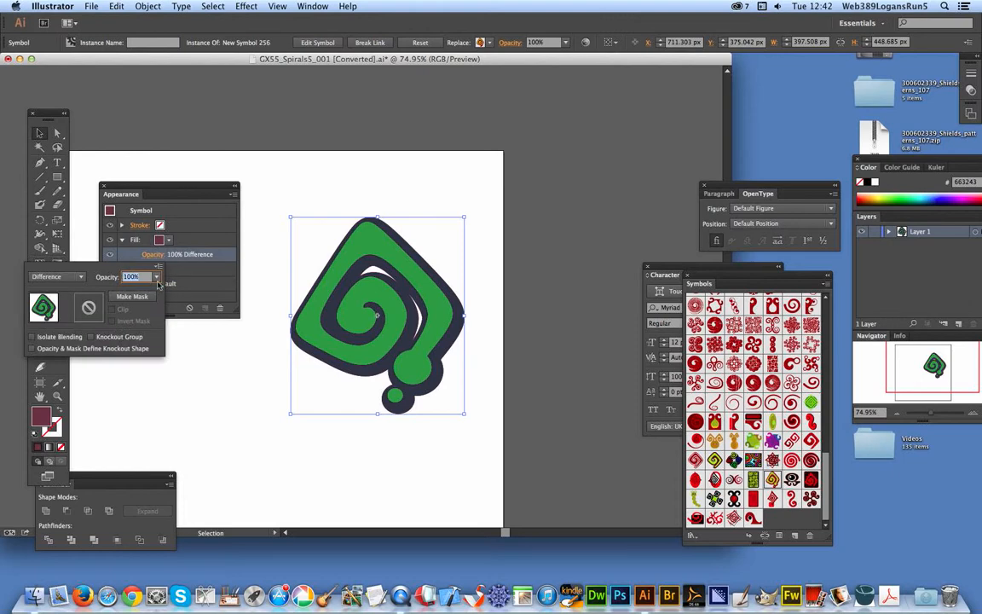
text(40)
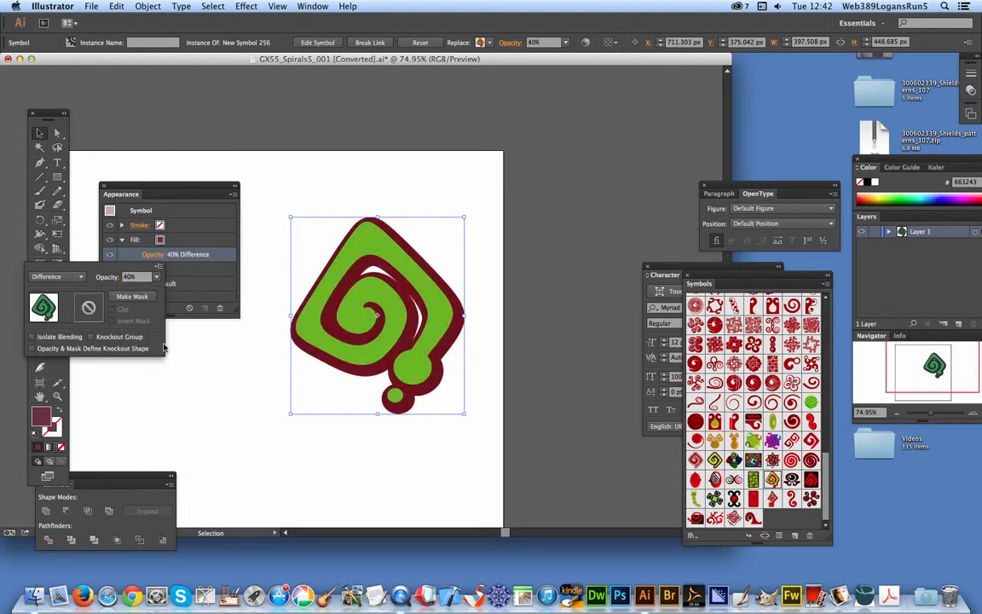
mouse_move(205, 245)
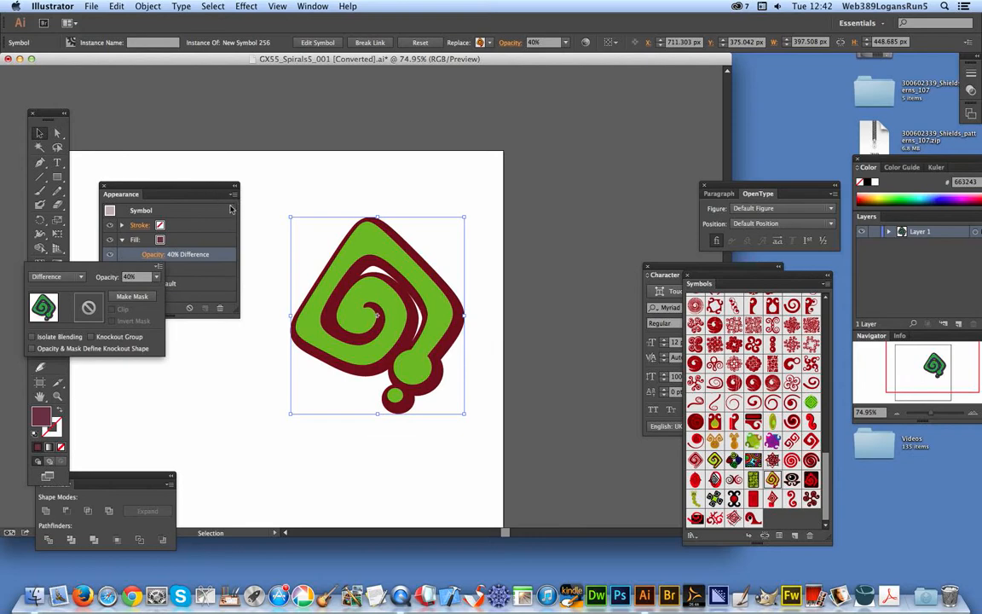
Step: Add a new stroke to the spiral symbol from the Appearance menu
click(233, 195)
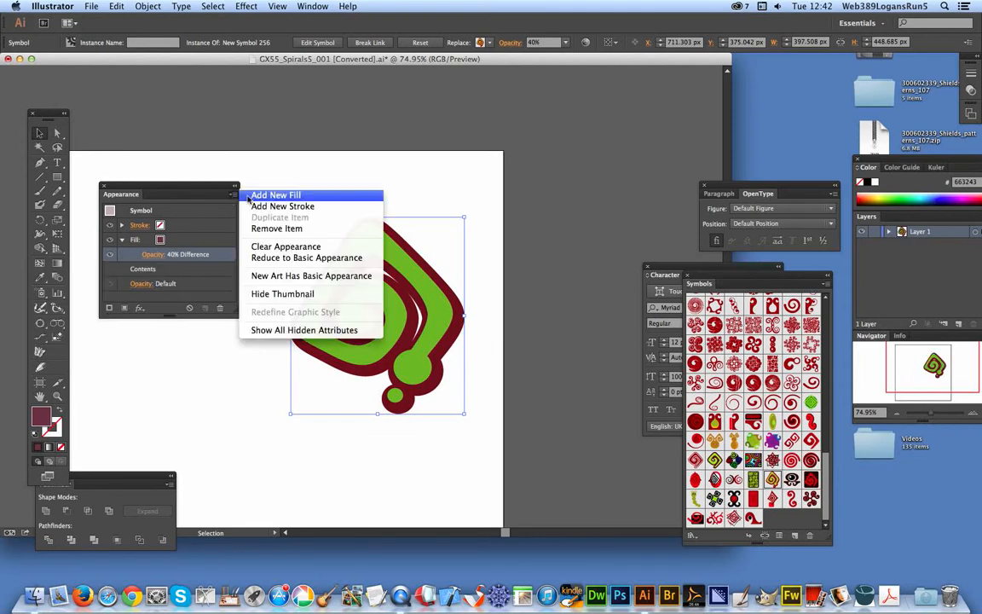
mouse_move(283, 205)
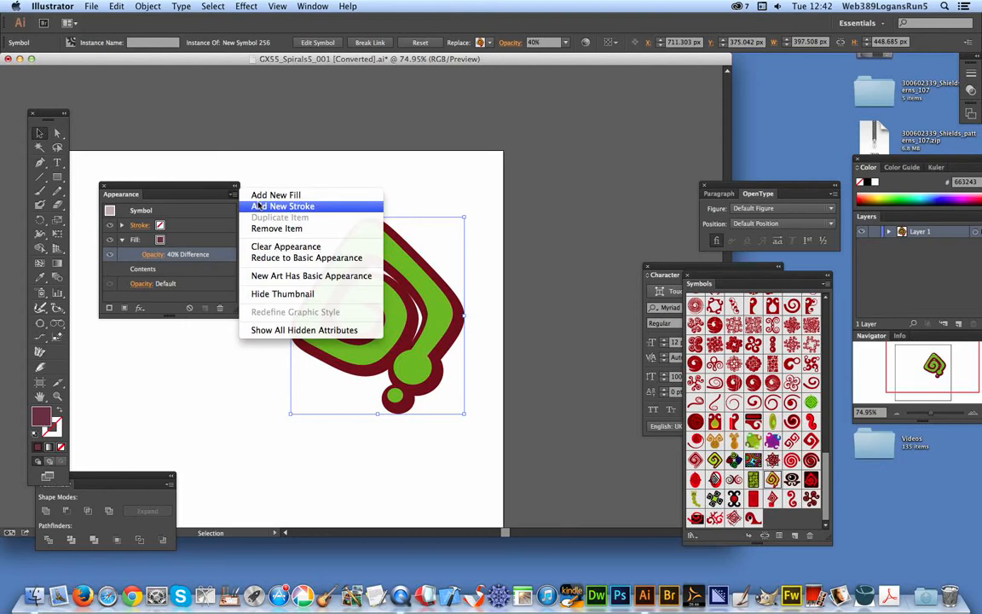
click(284, 204)
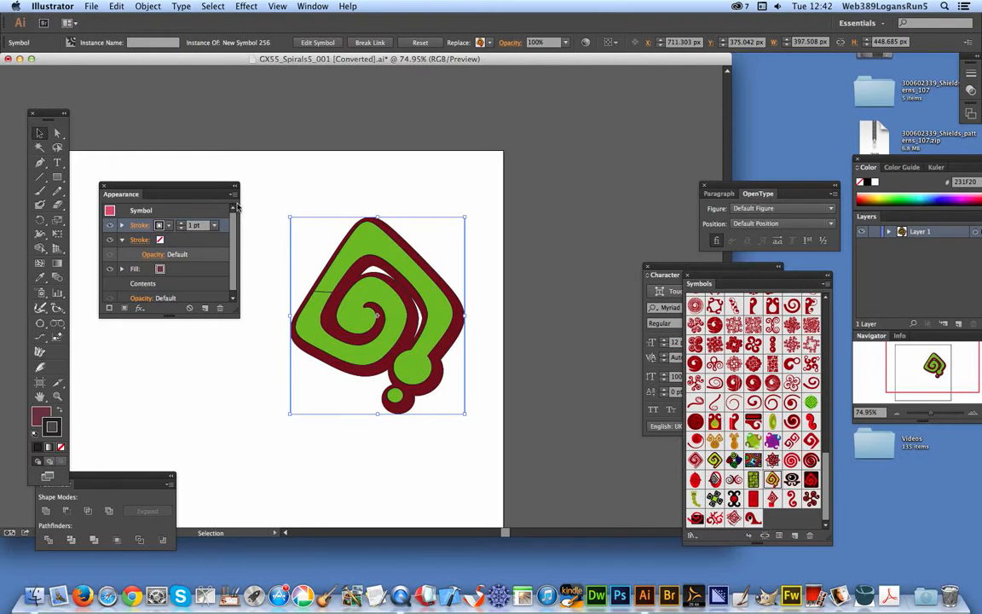
mouse_move(248, 208)
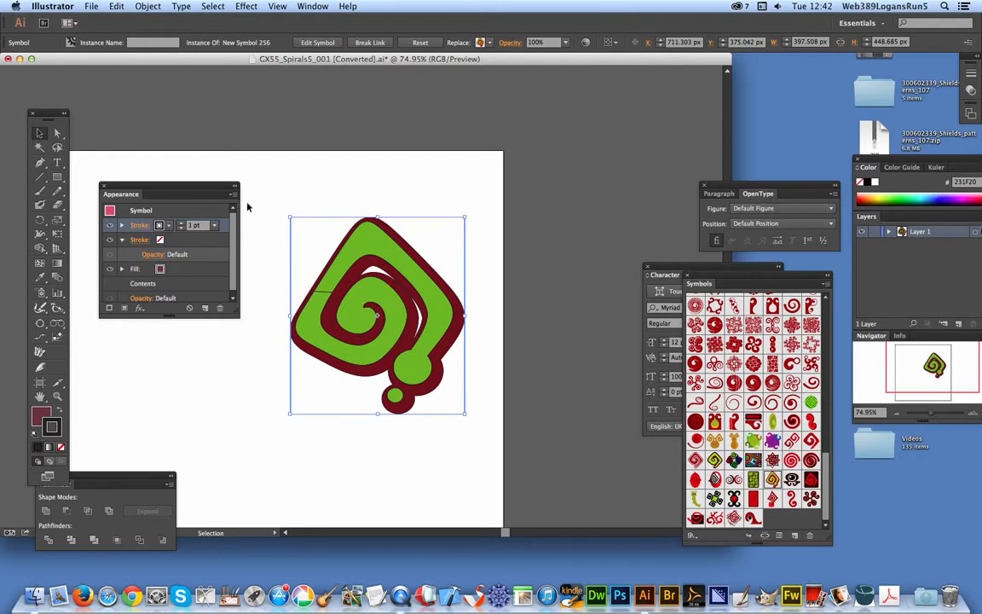